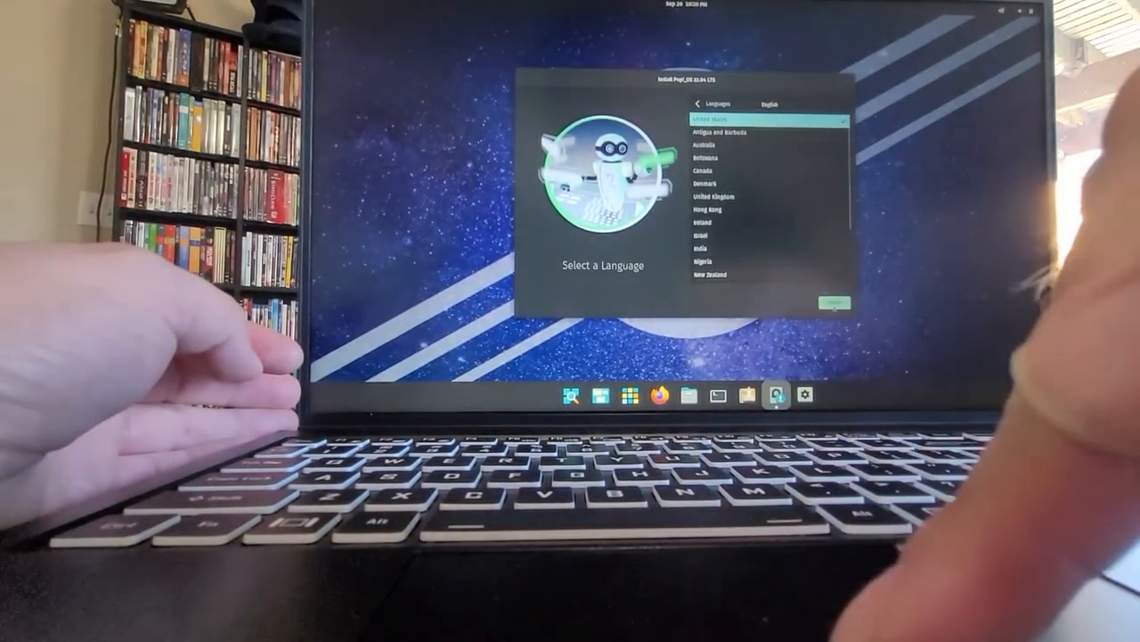
Confirm English as the system language and English (US) as the keyboard layout.
click(857, 301)
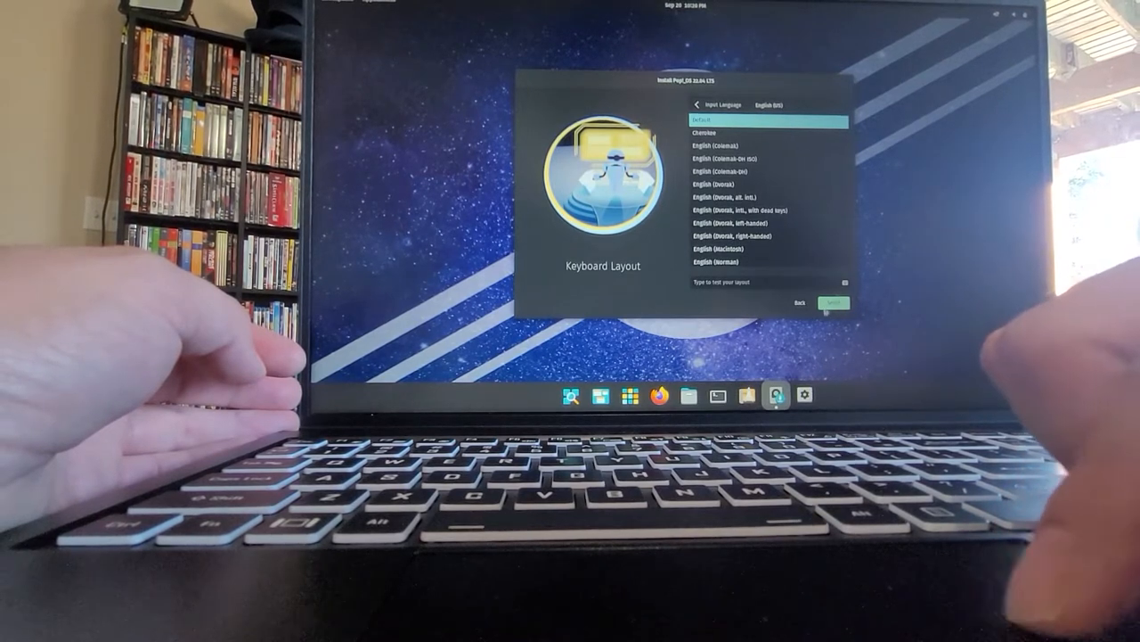
click(834, 303)
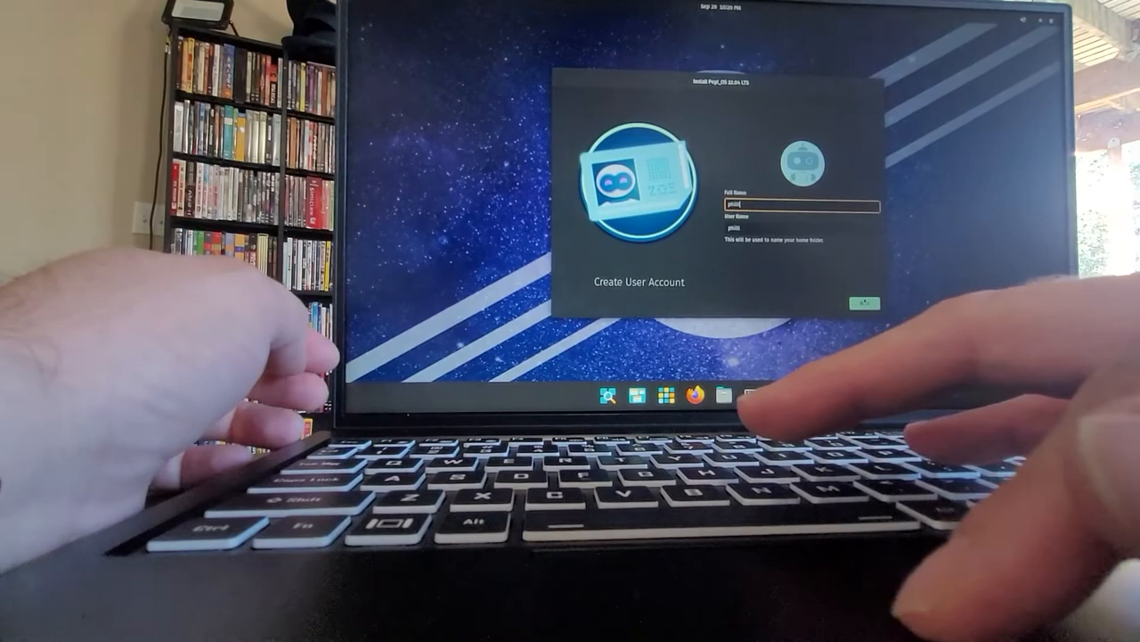
Accept the entered full name and username, then confirm the account password.
click(863, 299)
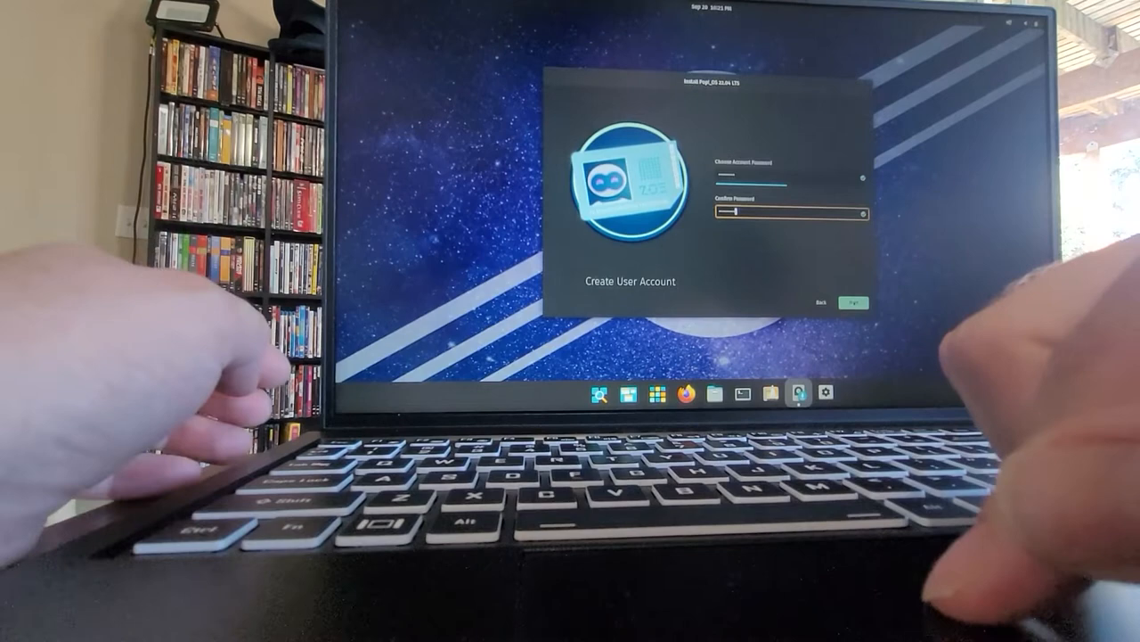
click(853, 303)
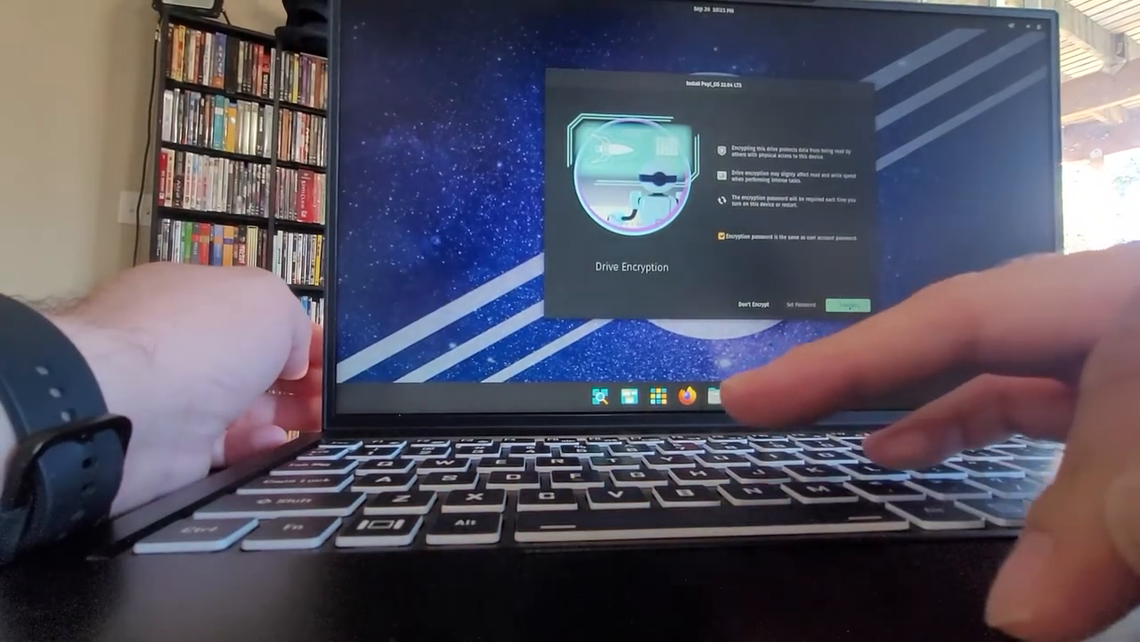
Encrypt the drive with the user account password and begin the installation.
click(869, 305)
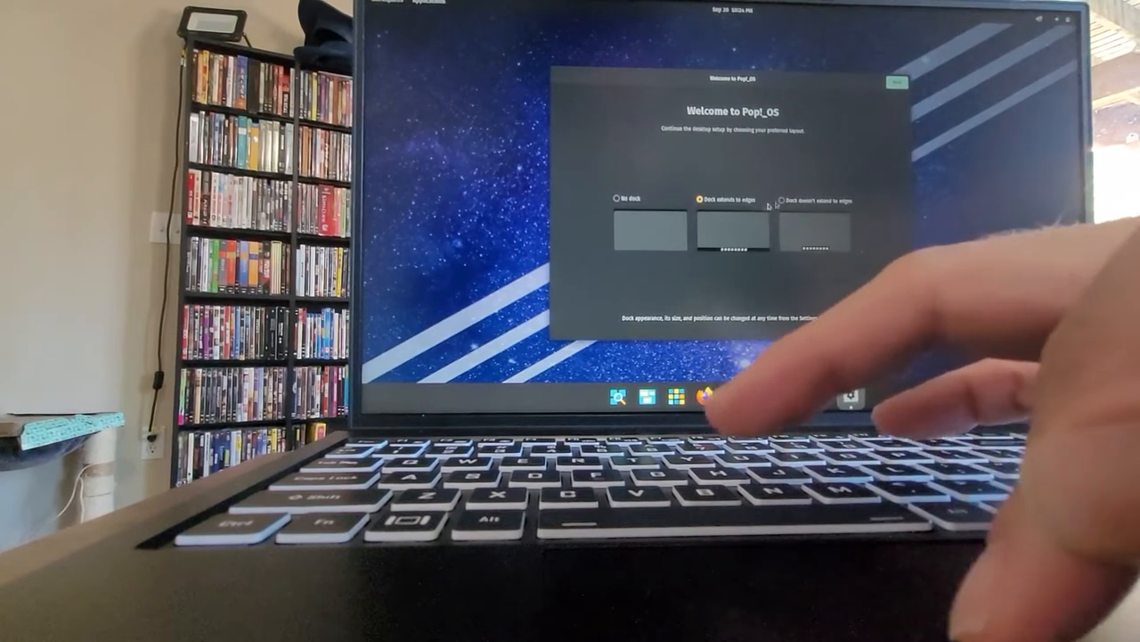
Choose the 'Dock doesn't extend to edges' layout and continue to the Wi-Fi page.
click(782, 200)
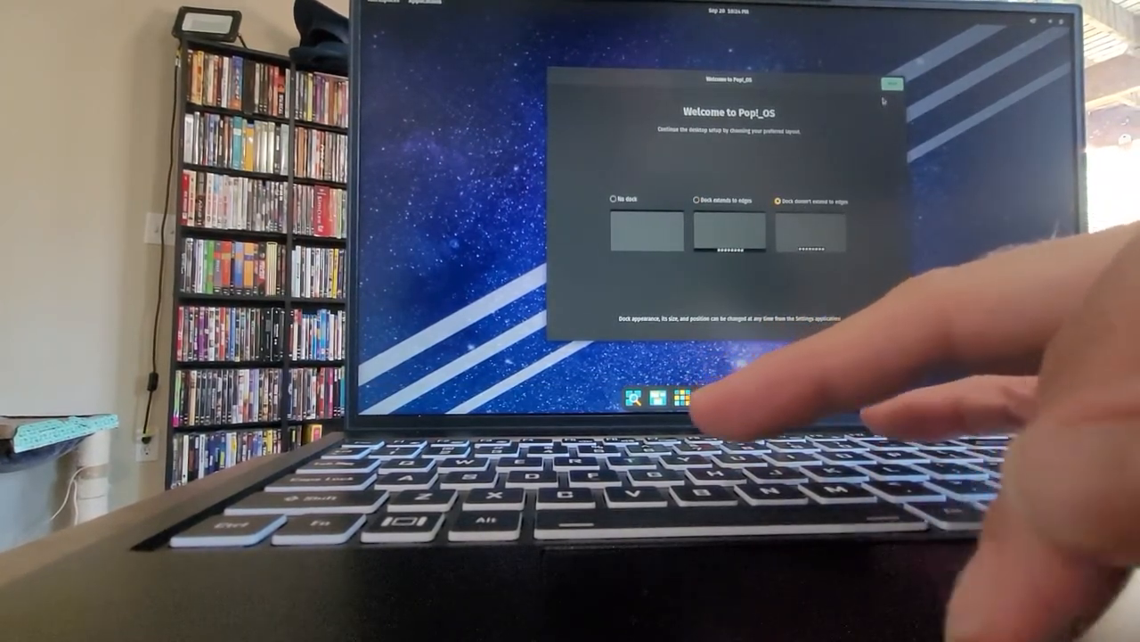
click(891, 82)
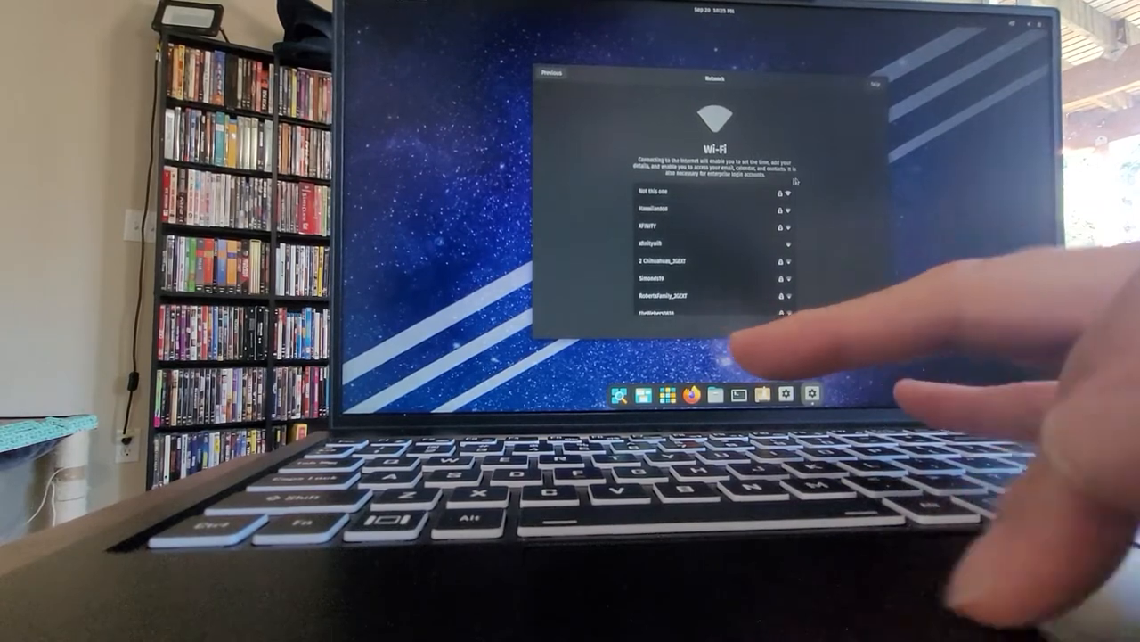
Skip Wi-Fi setup and continue past Privacy with Location Services left off.
click(659, 192)
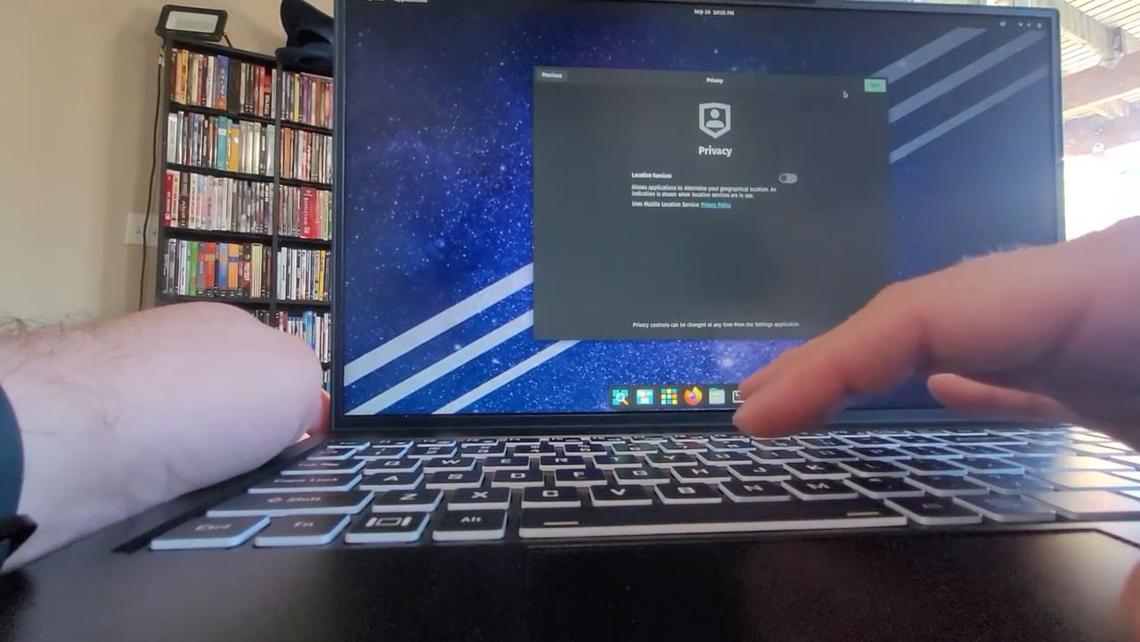
click(870, 86)
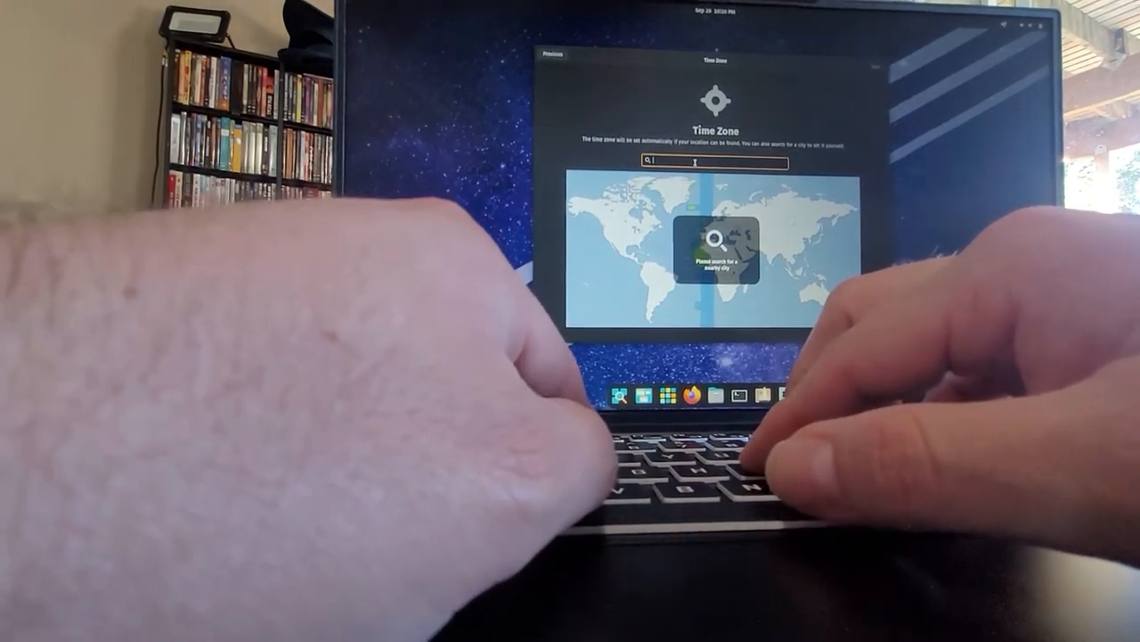
Search the Time Zone box for 'losa' then 'seat' to find a nearby city.
text(los)
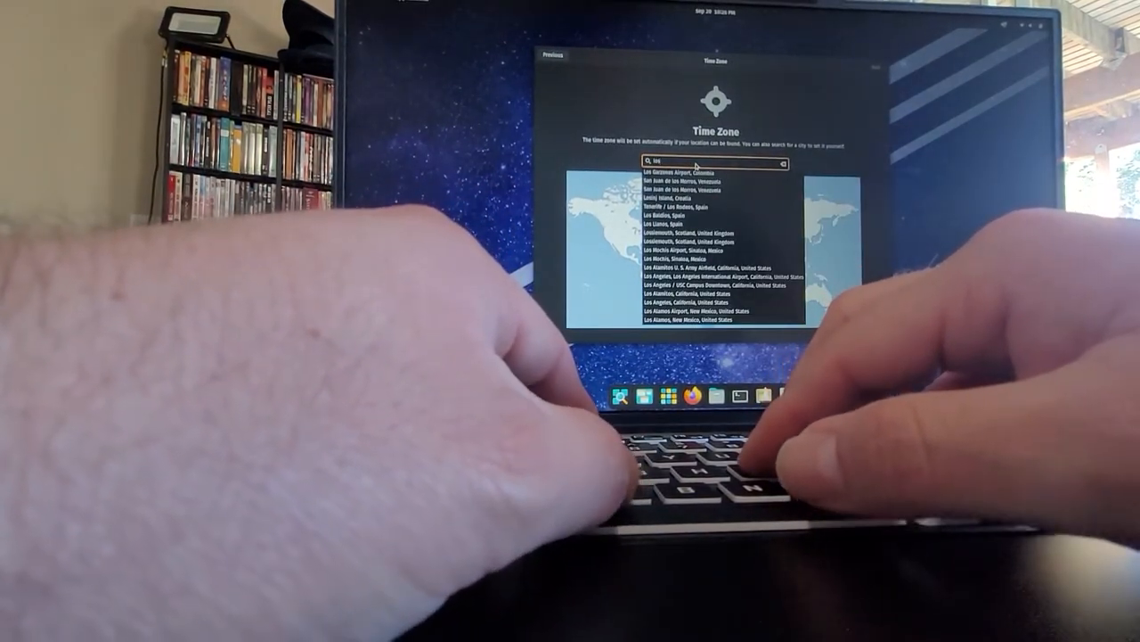
text(a)
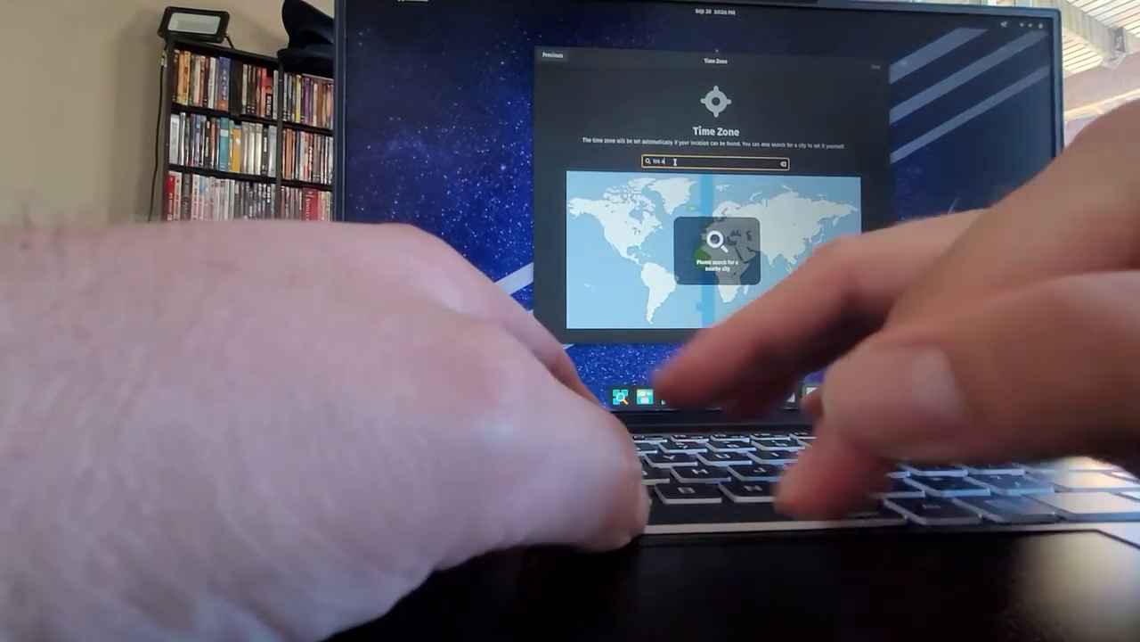
text(seat)
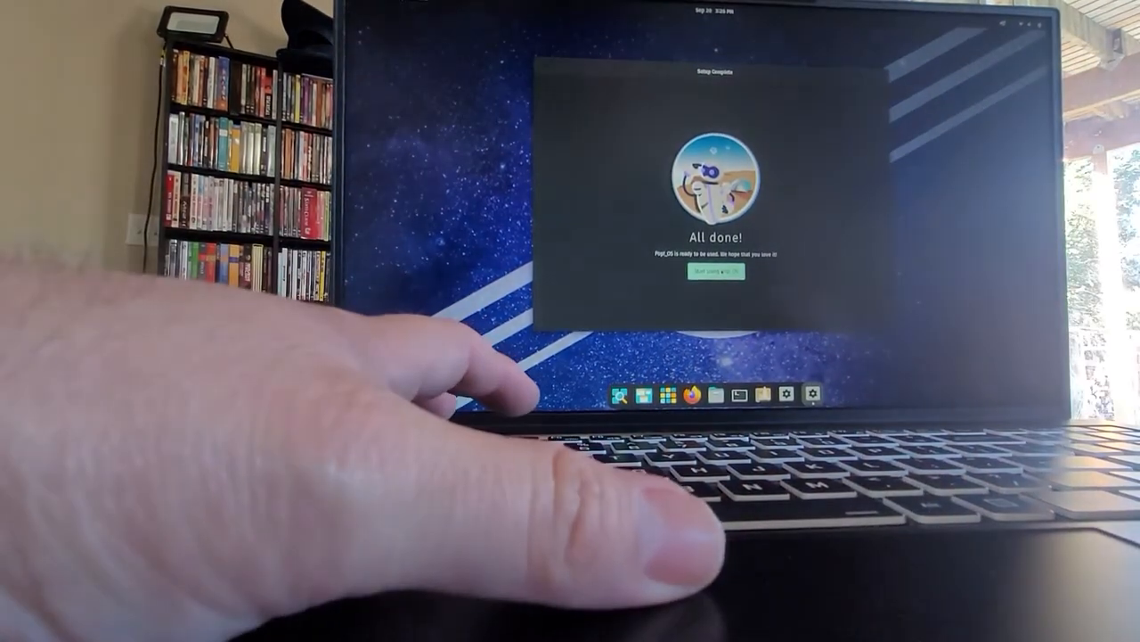
Start using Pop!_OS and launch a Terminal window from the dock.
click(700, 270)
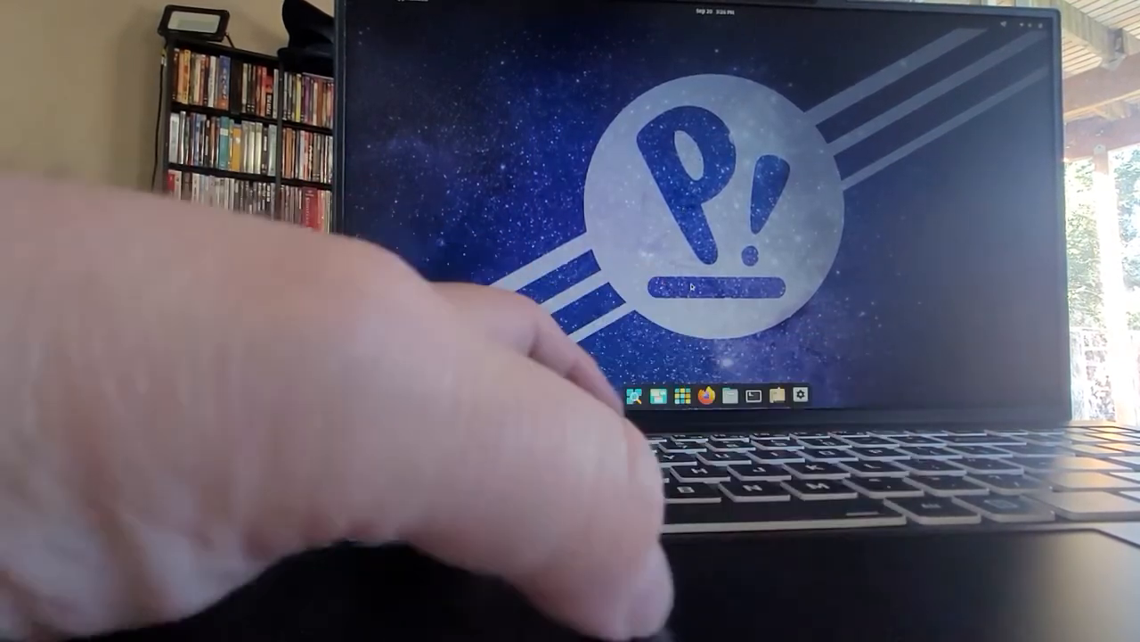
click(756, 396)
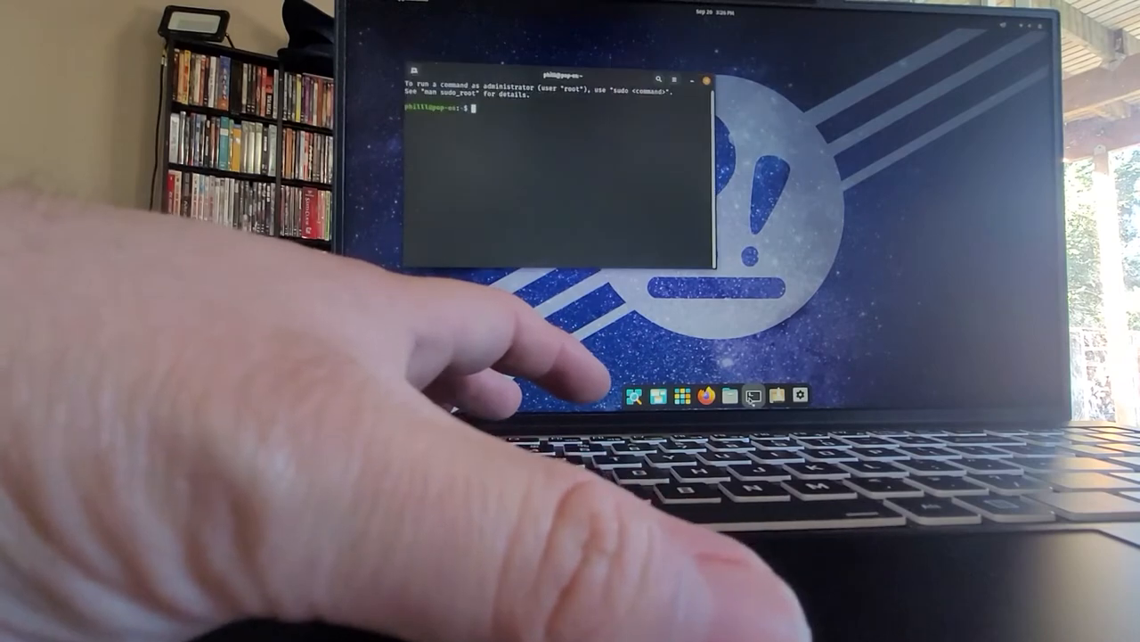